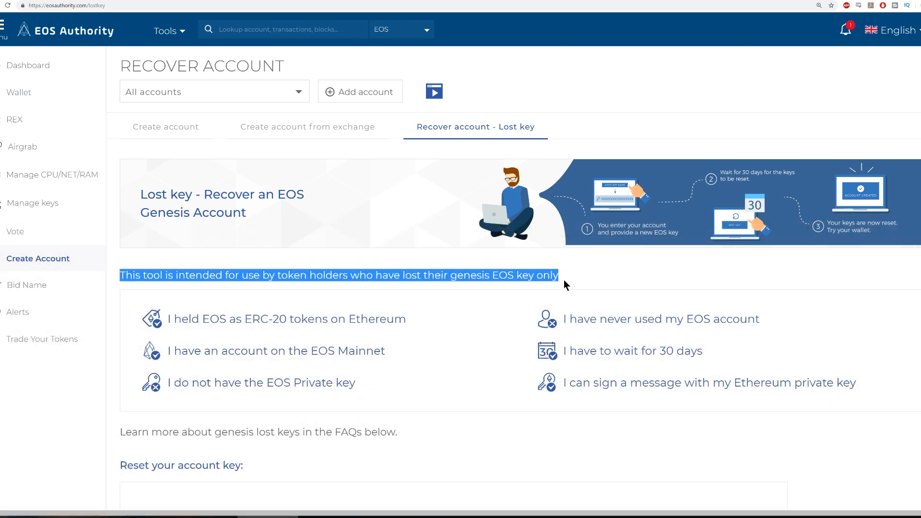
# Step: Add the genesis EOS account by its account name so the reset form shows its Ethereum address and new EOS key
pyautogui.moveTo(564, 276); pyautogui.dragTo(864, 382)
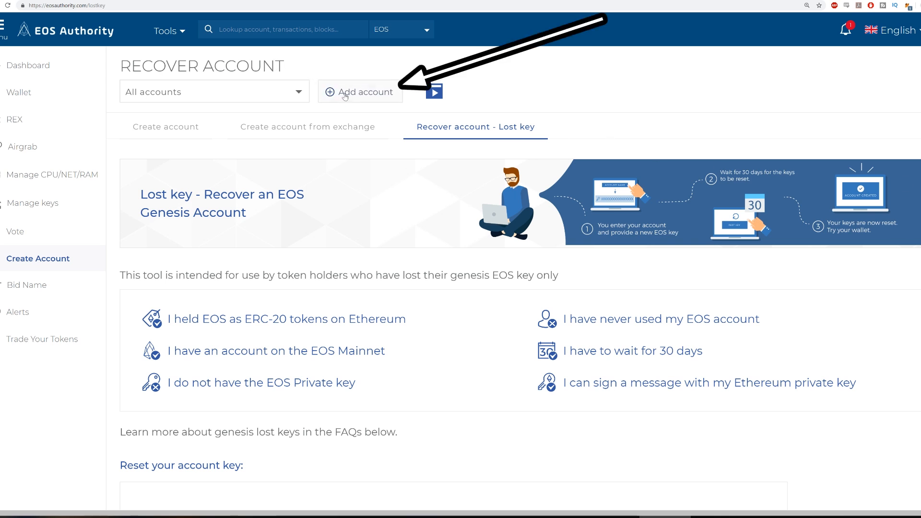
pyautogui.click(360, 92)
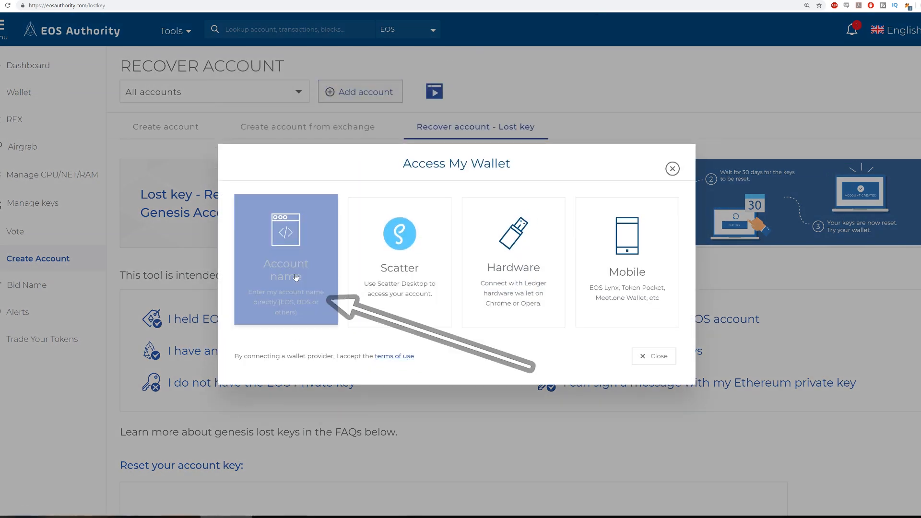
pyautogui.click(286, 263)
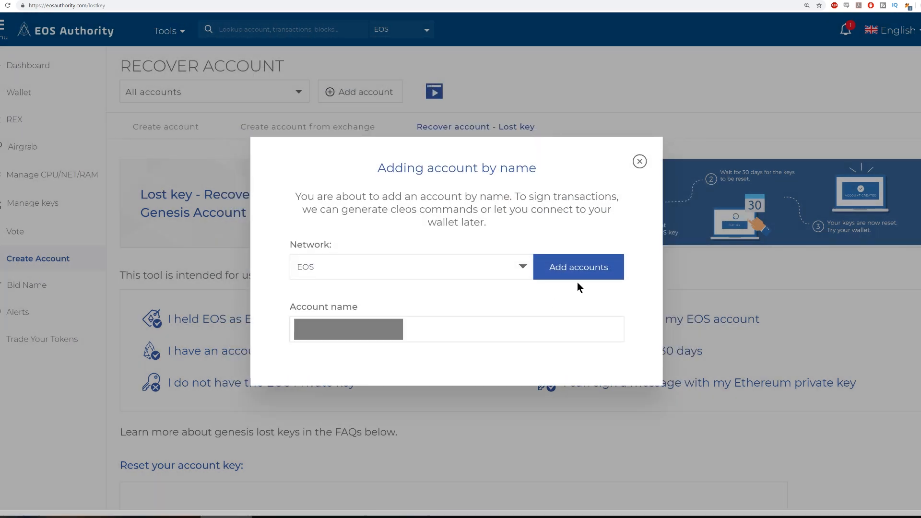
pyautogui.click(578, 267)
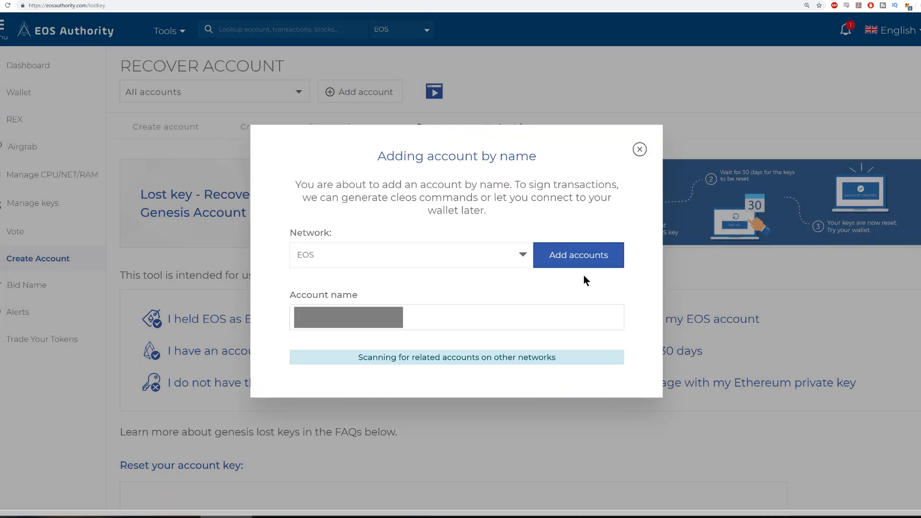
pyautogui.click(578, 255)
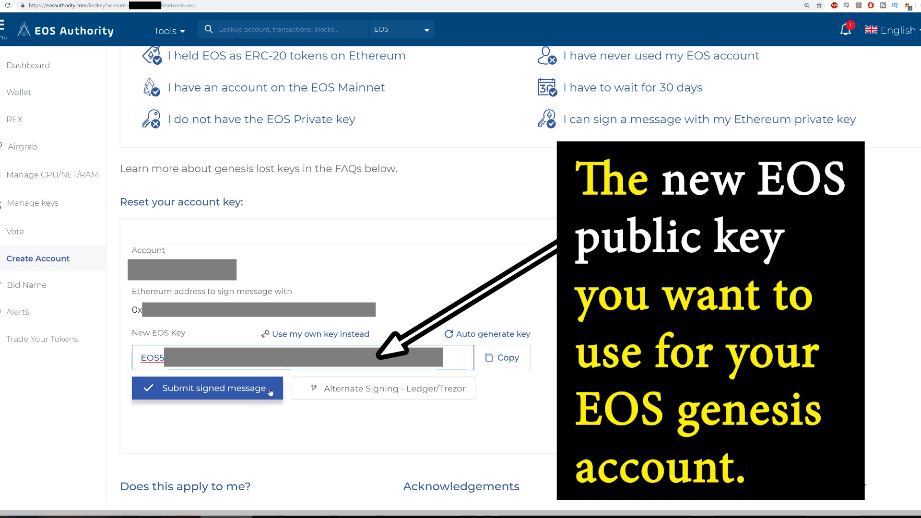
# Step: Switch the reset form to alternate Ledger/Trezor signing and copy the key-reset request message
pyautogui.click(207, 387)
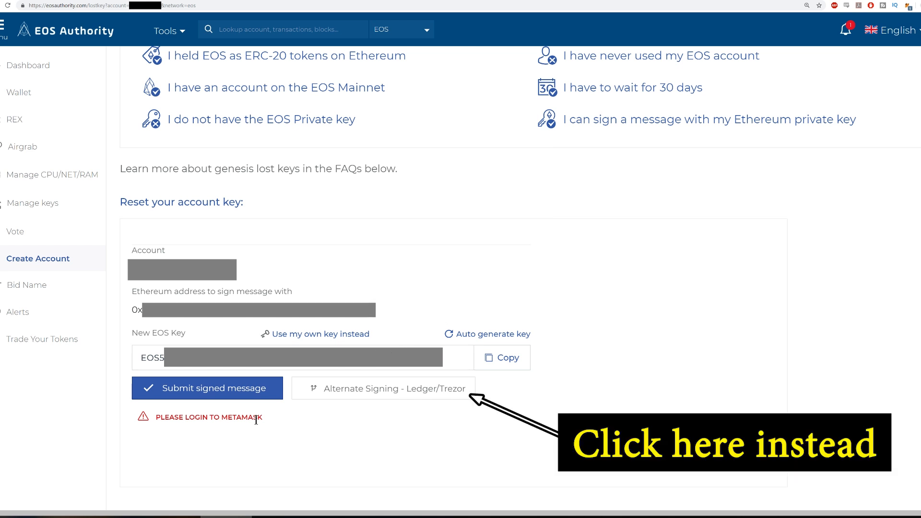
pyautogui.click(383, 388)
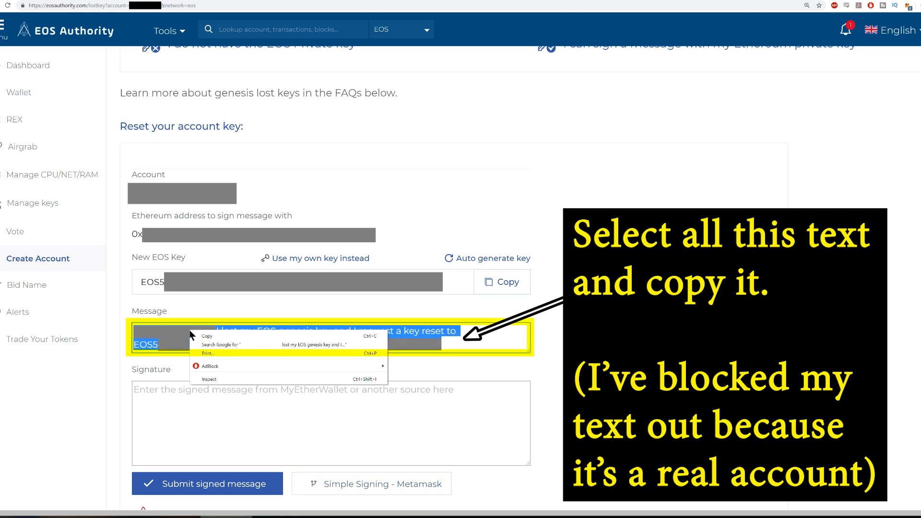
pyautogui.click(206, 336)
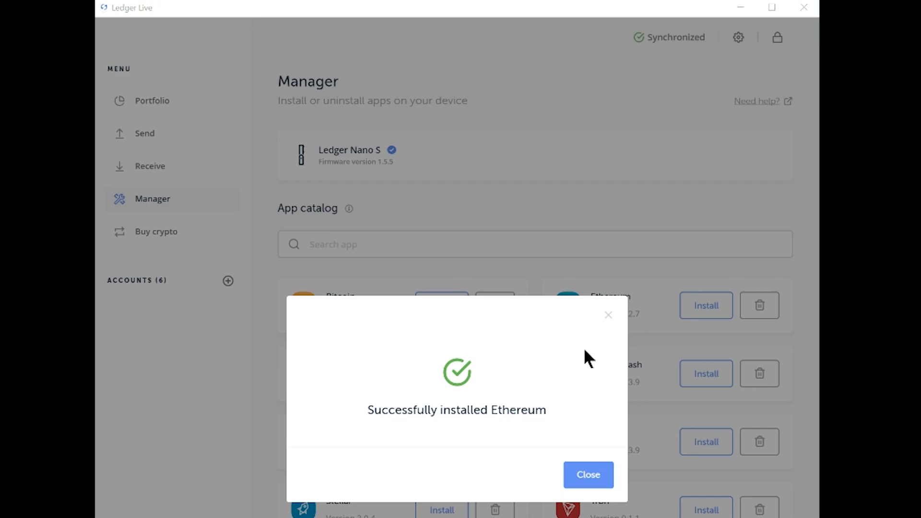
# Step: Dismiss the 'Successfully installed Ethereum' notice in Ledger Live Manager
pyautogui.click(587, 475)
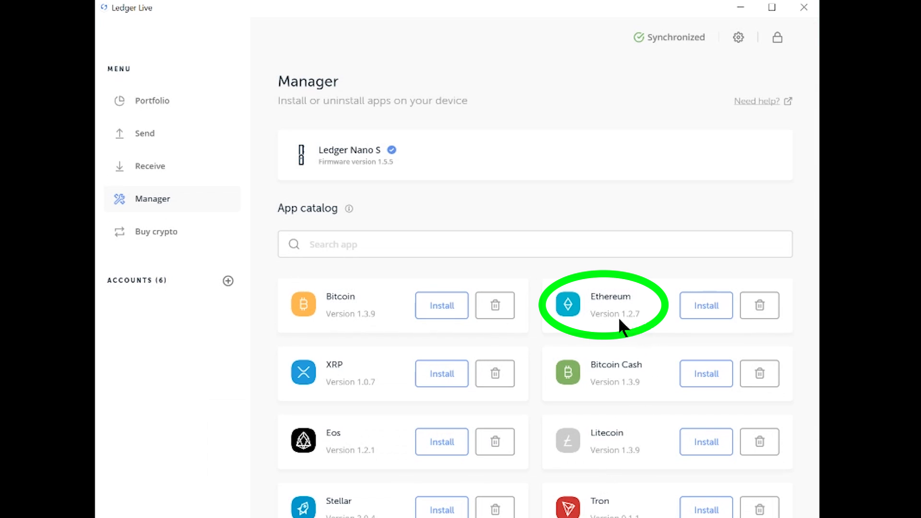
pyautogui.moveTo(623, 326)
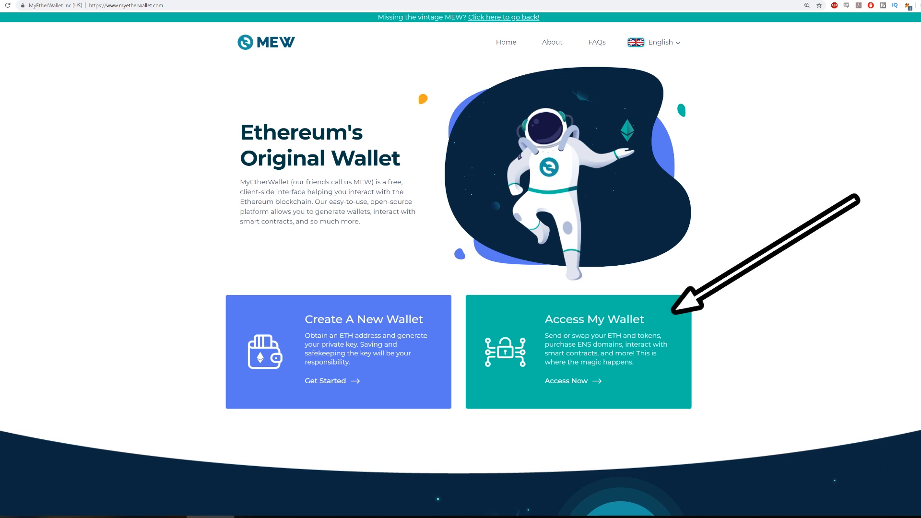
# Step: Unlock the Ledger hardware wallet's Ethereum address in MyEtherWallet, accepting the terms, to reach the dashboard
pyautogui.click(566, 381)
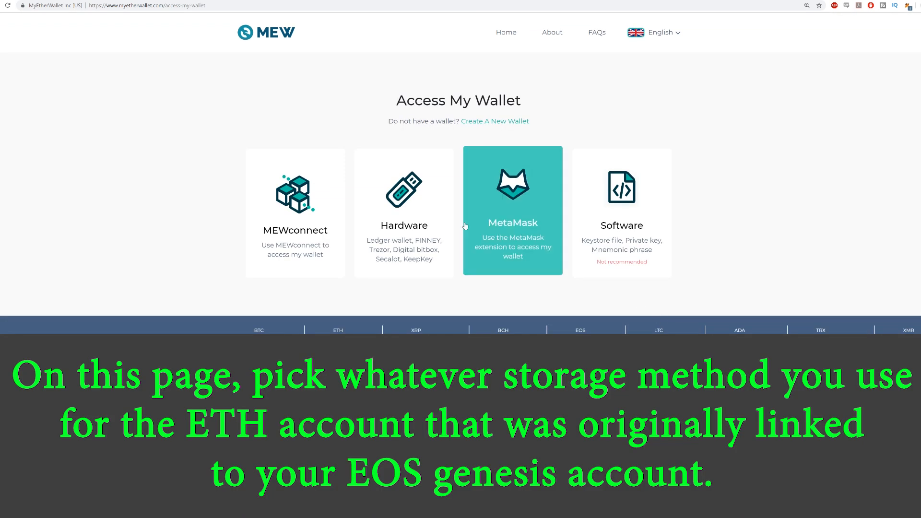
pyautogui.click(404, 211)
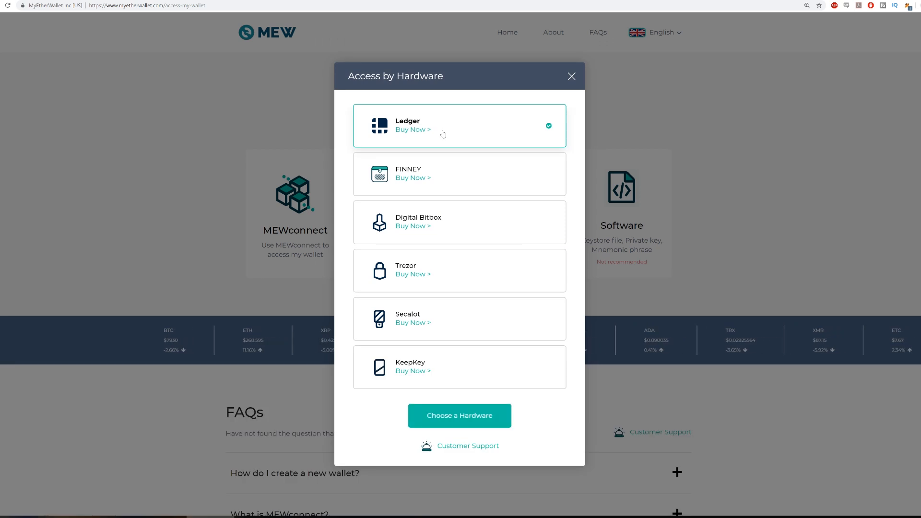
pyautogui.click(460, 415)
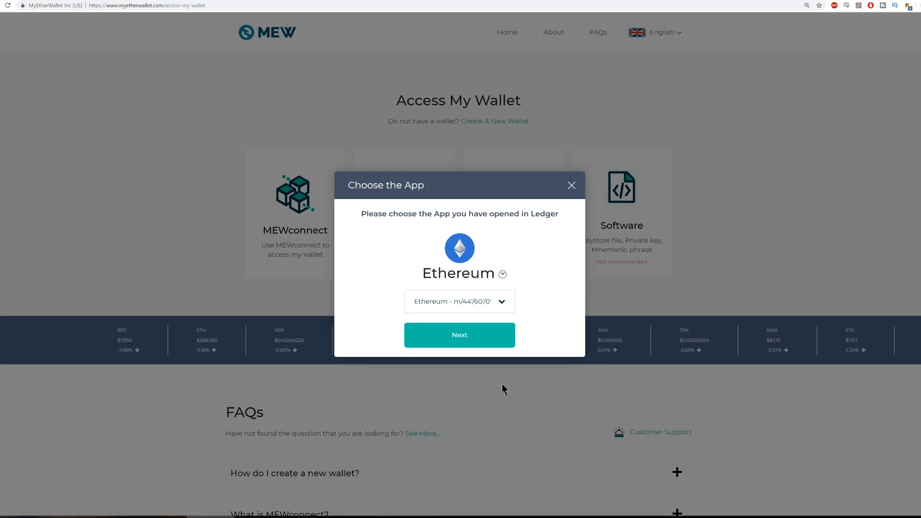
pyautogui.click(570, 186)
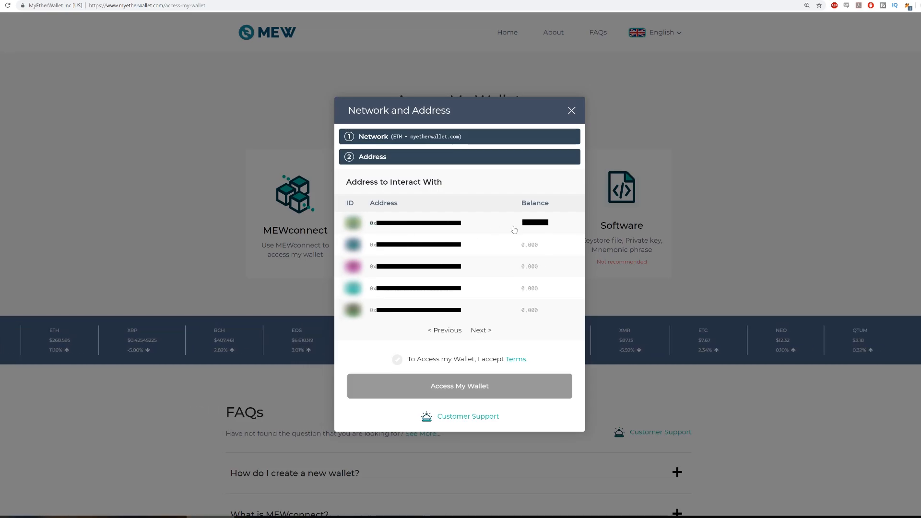
pyautogui.click(397, 358)
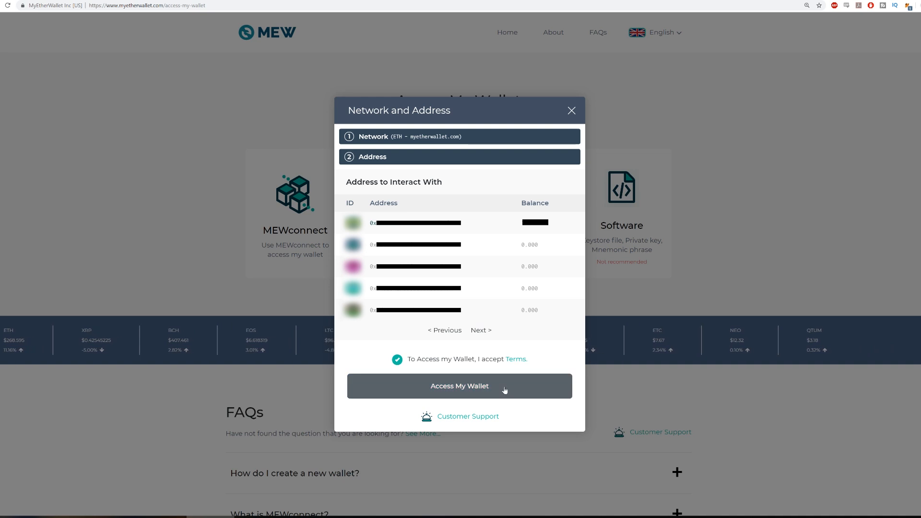
pyautogui.click(459, 386)
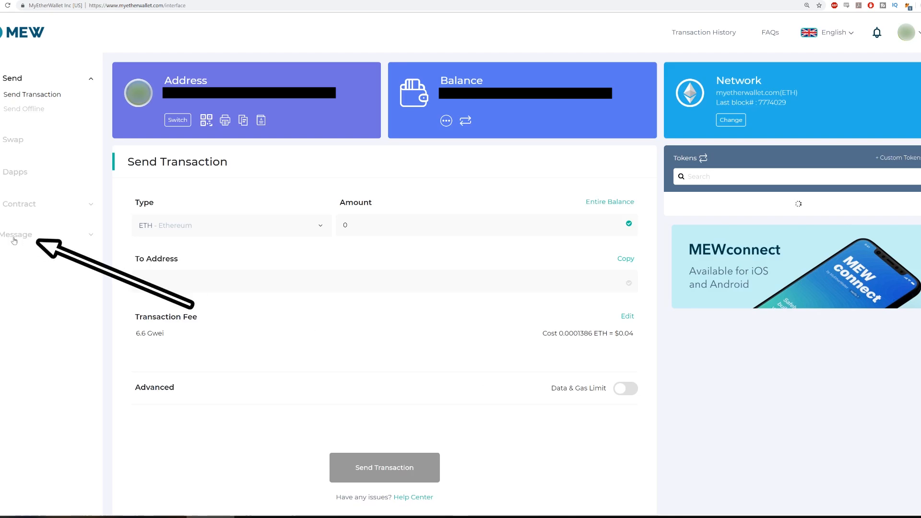
# Step: Sign the pasted key-reset message with the Ethereum address via the Ledger and copy the signature
pyautogui.click(16, 234)
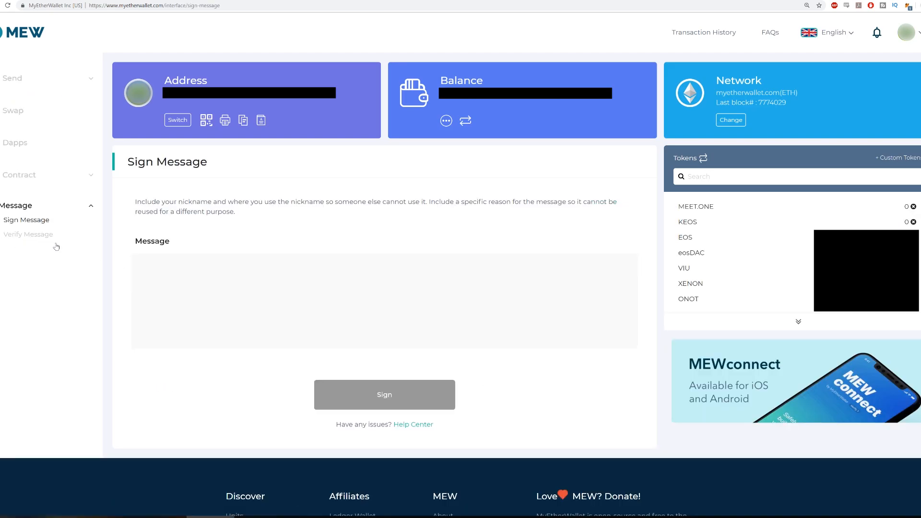
pyautogui.click(167, 265)
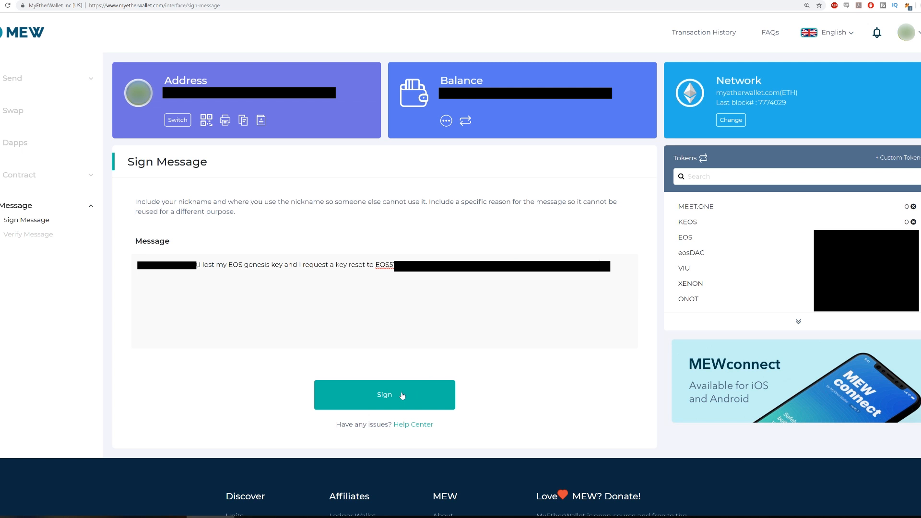
pyautogui.click(383, 394)
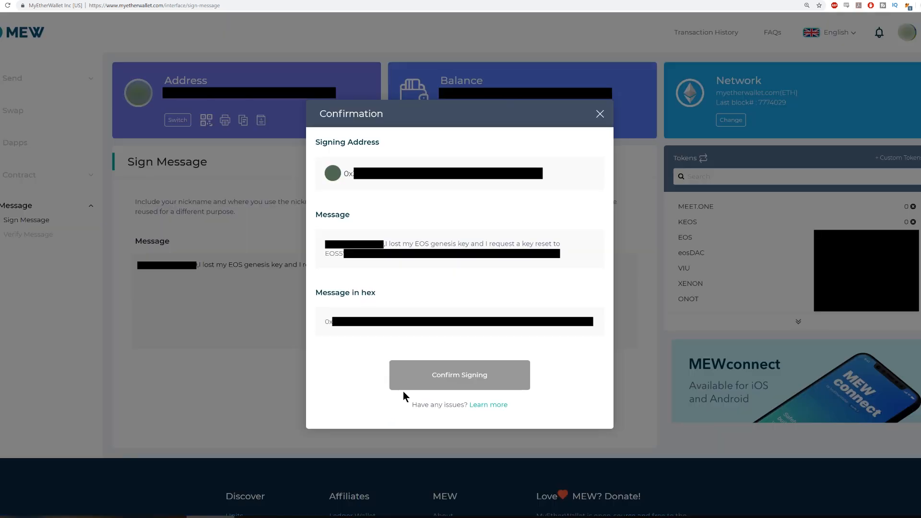
pyautogui.moveTo(429, 381)
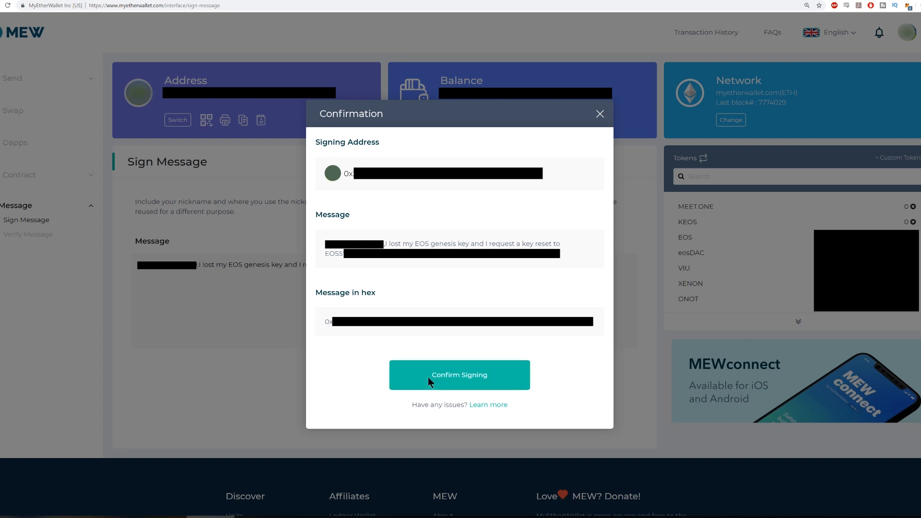
pyautogui.click(459, 375)
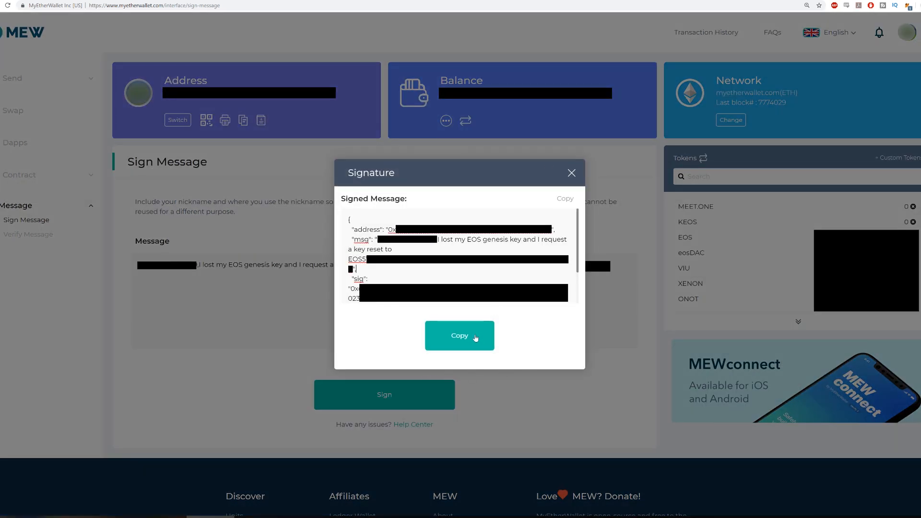
pyautogui.click(460, 336)
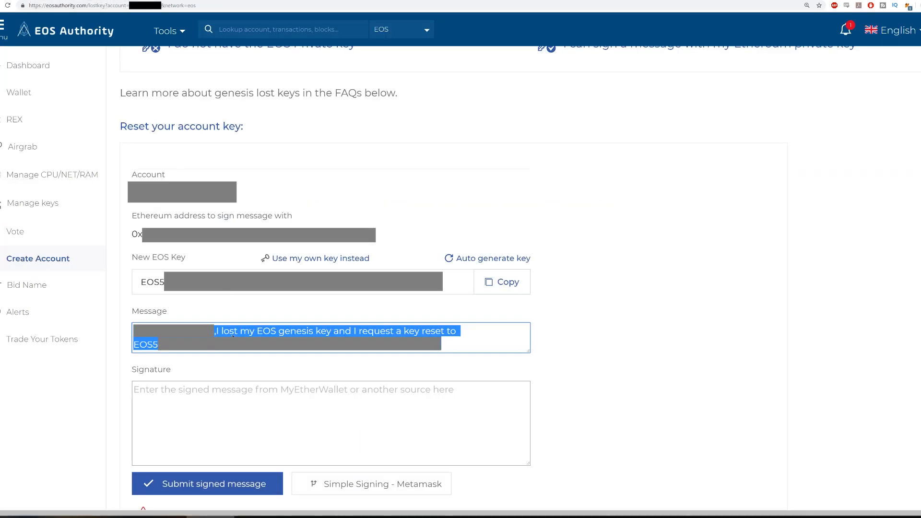
# Step: Paste the signature into the Signature box and submit the signed reset request
pyautogui.rightClick(218, 326)
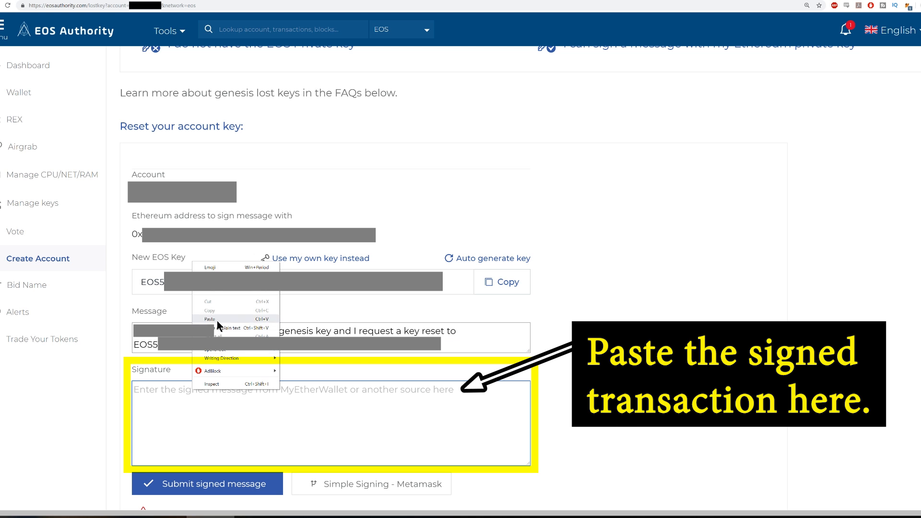
pyautogui.click(210, 319)
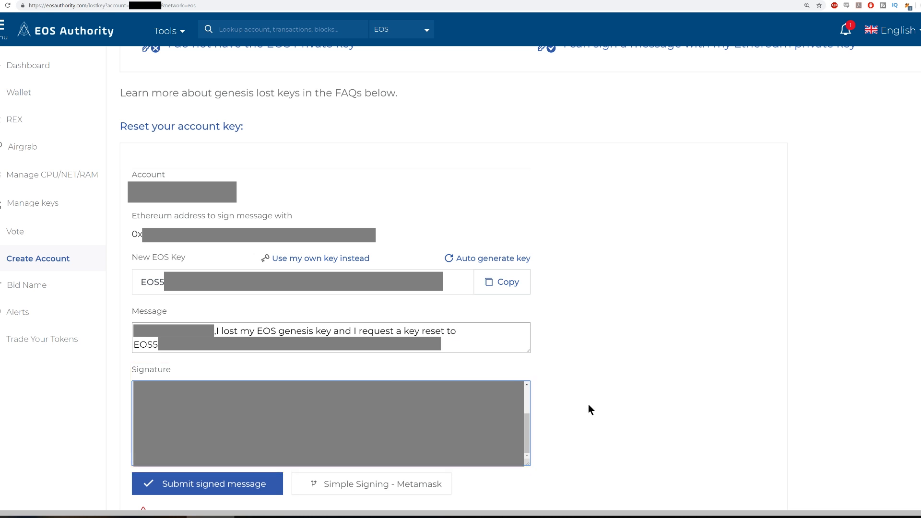
pyautogui.click(208, 484)
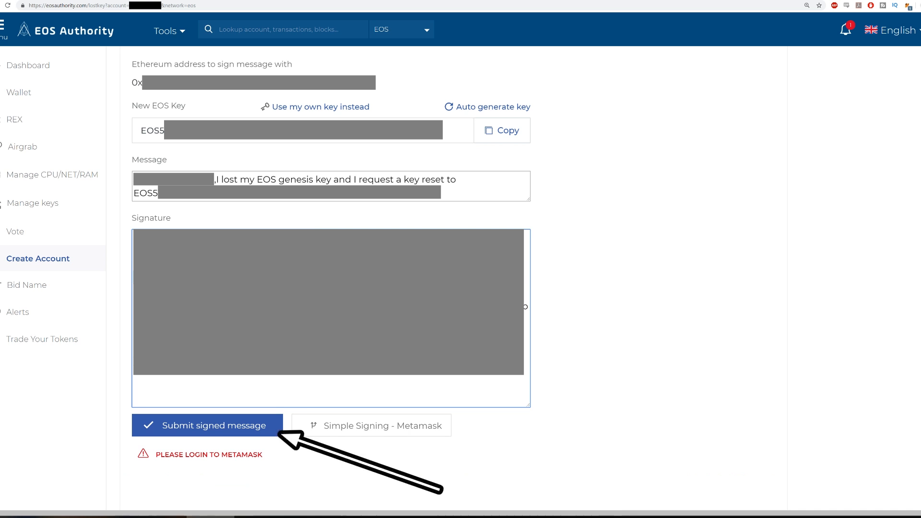
pyautogui.click(207, 425)
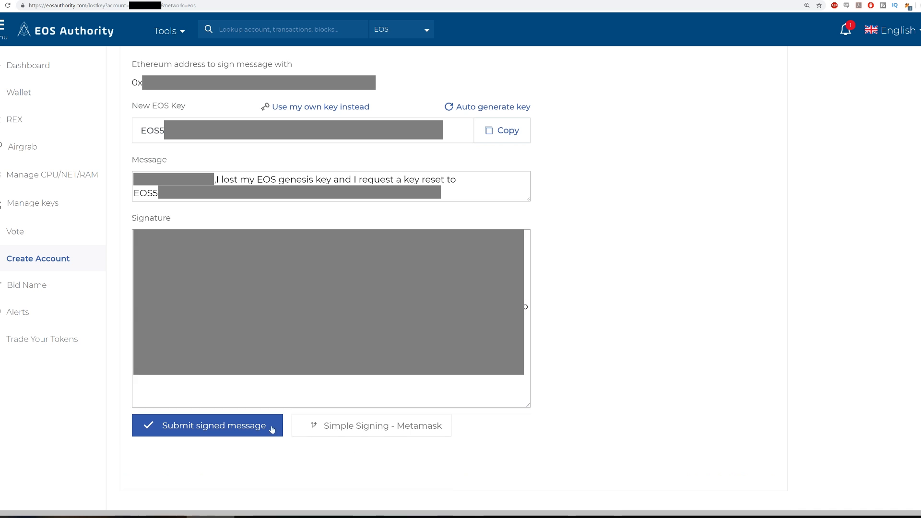
pyautogui.click(207, 425)
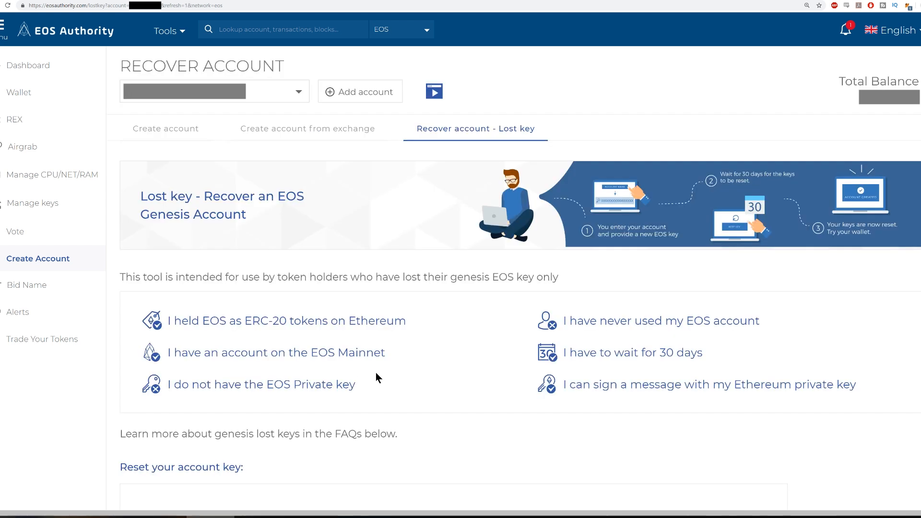
# Step: Register an email address under Reset your account key for lost-key process updates
pyautogui.scroll(-3)
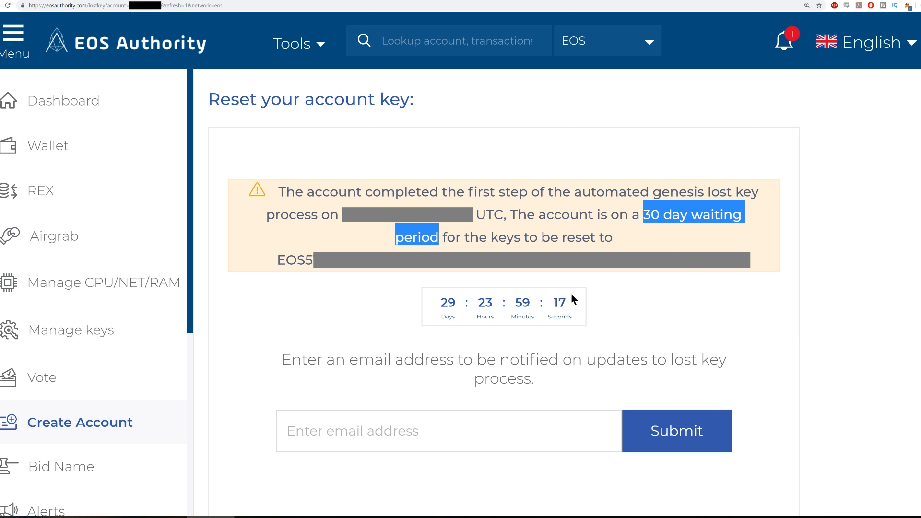
pyautogui.moveTo(289, 360)
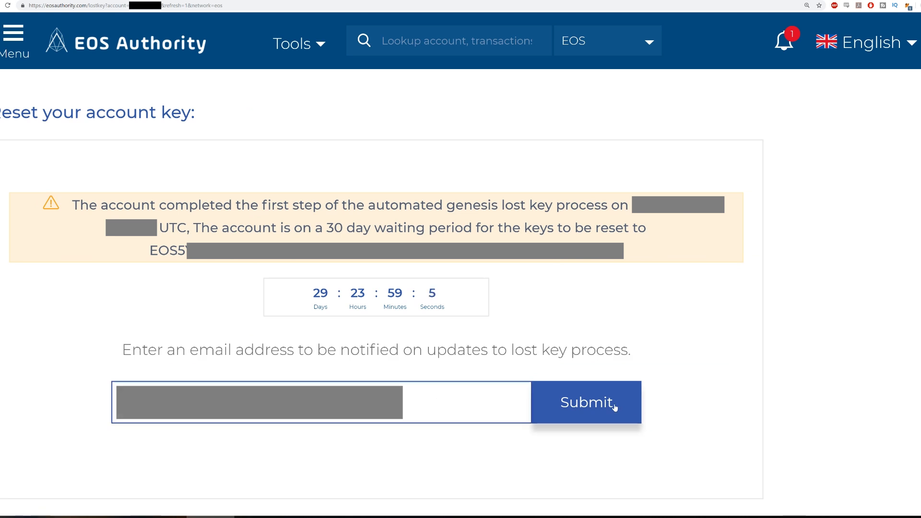
pyautogui.click(586, 402)
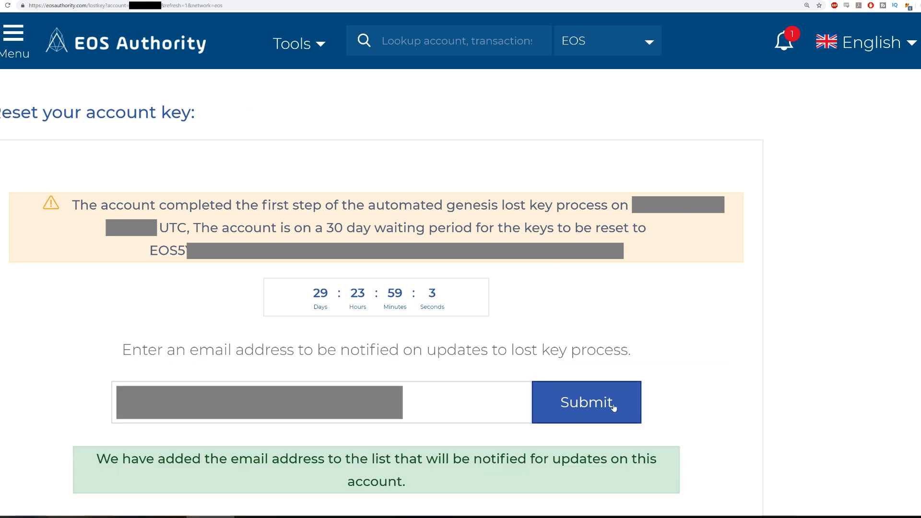